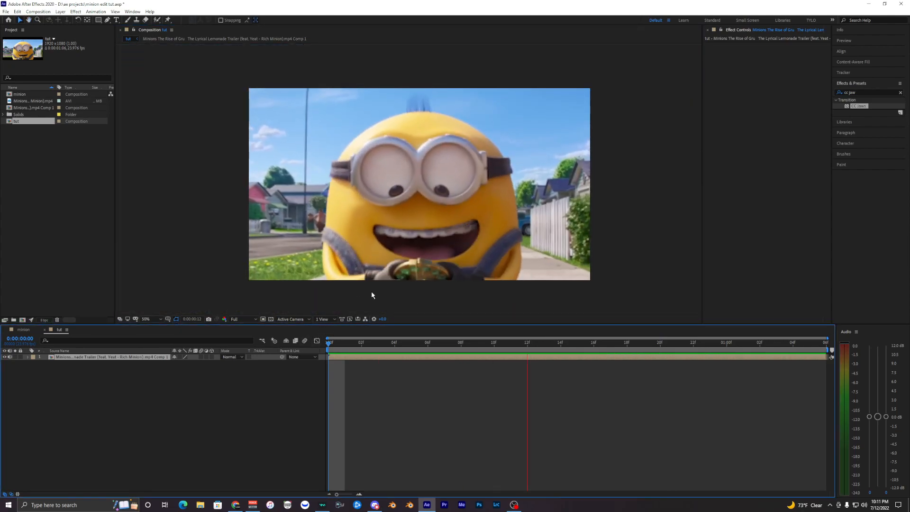
- Stop the Minions clip preview and select the footage layer
left_click(328, 342)
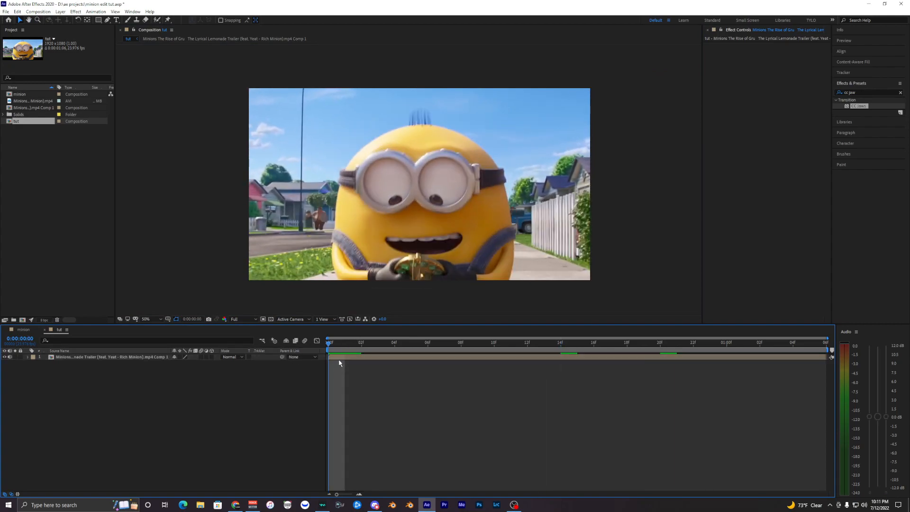
left_click(110, 356)
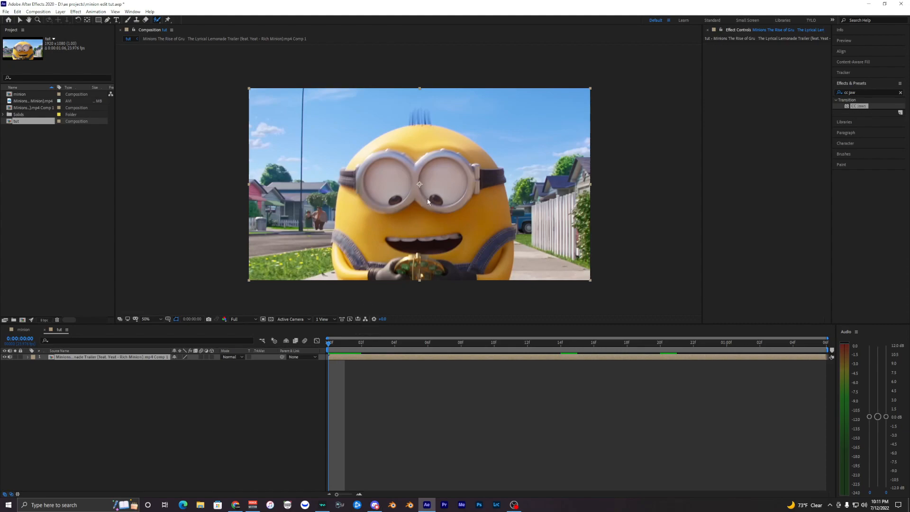
mouse_move(175, 44)
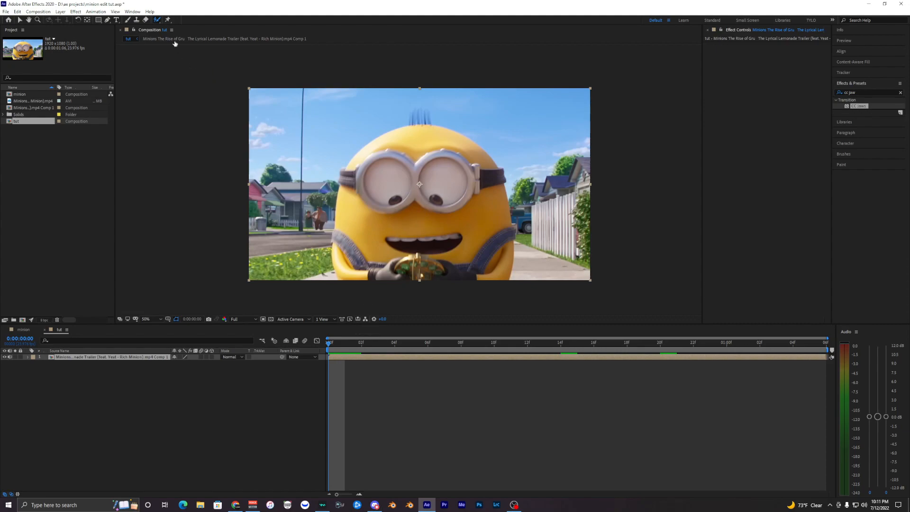
mouse_move(158, 20)
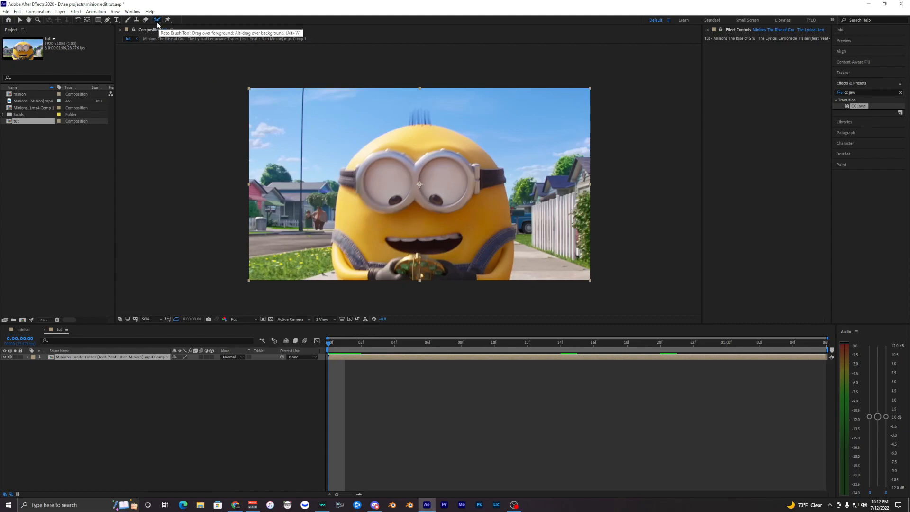
mouse_move(412, 207)
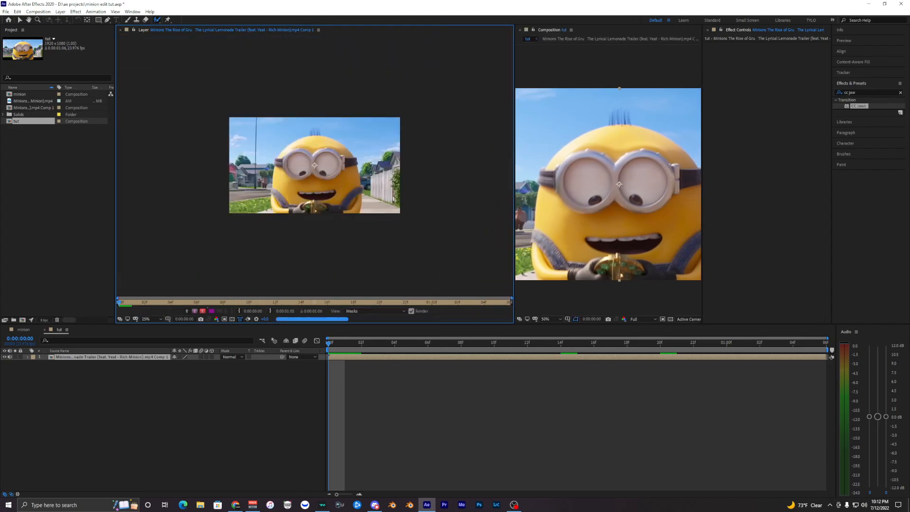
- Set the Layer panel preview resolution to Full
left_click(146, 318)
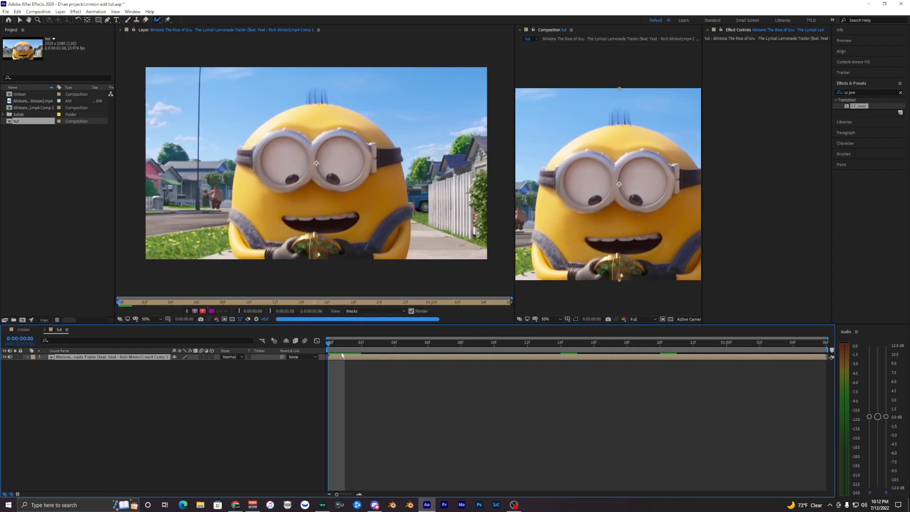
left_click(636, 319)
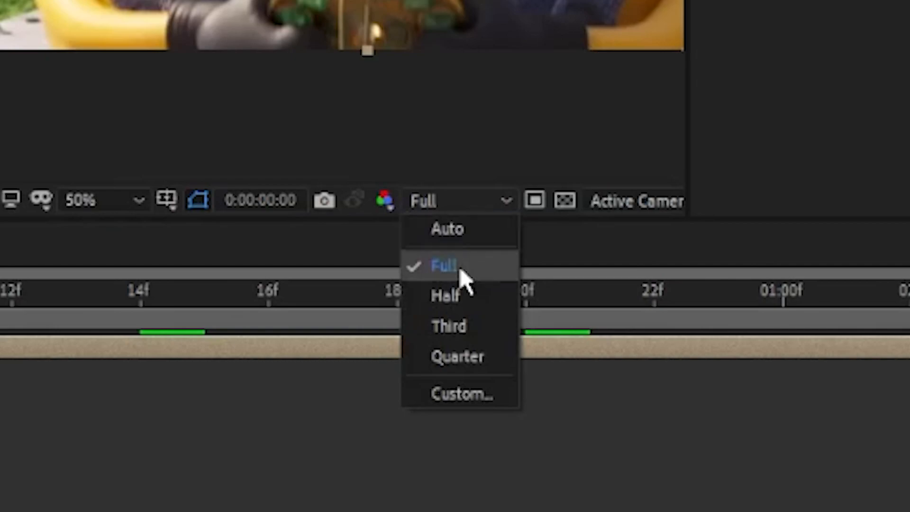
left_click(441, 265)
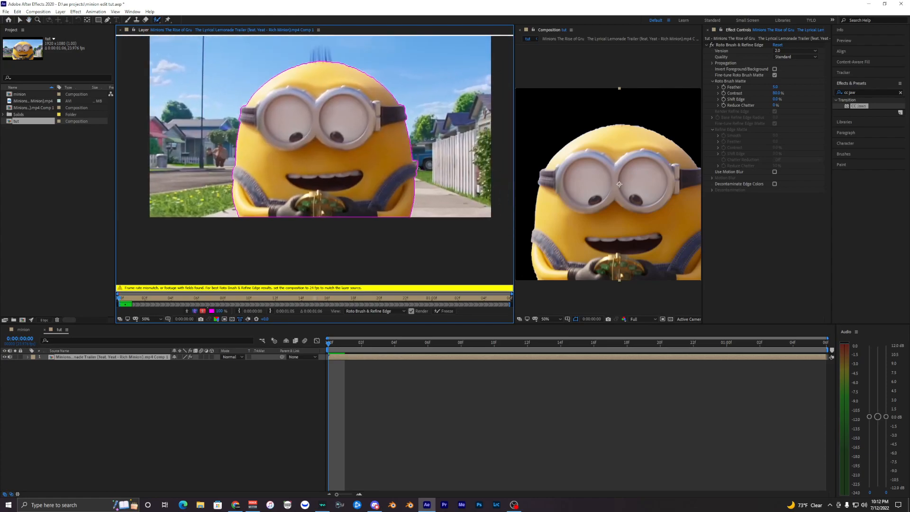
- Paint the minion's head edge into the Roto Brush matte and choose Best quality
left_click(147, 319)
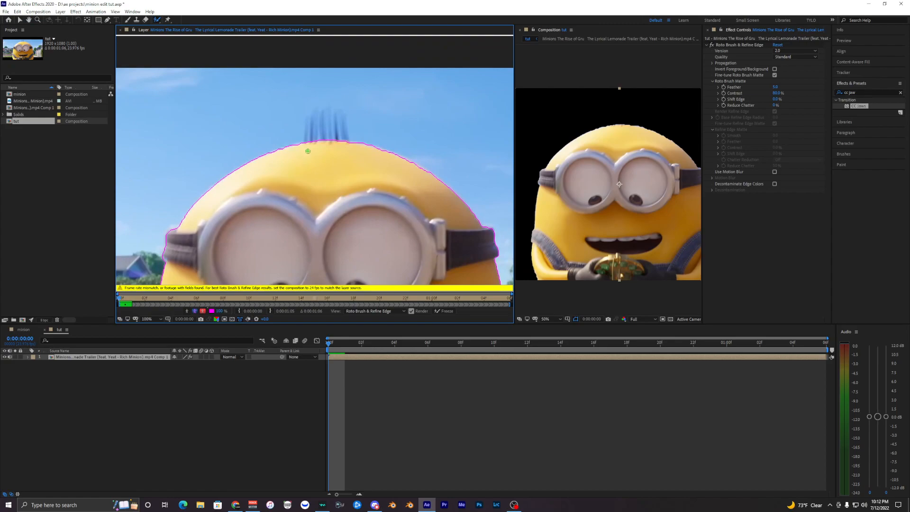
left_click(147, 319)
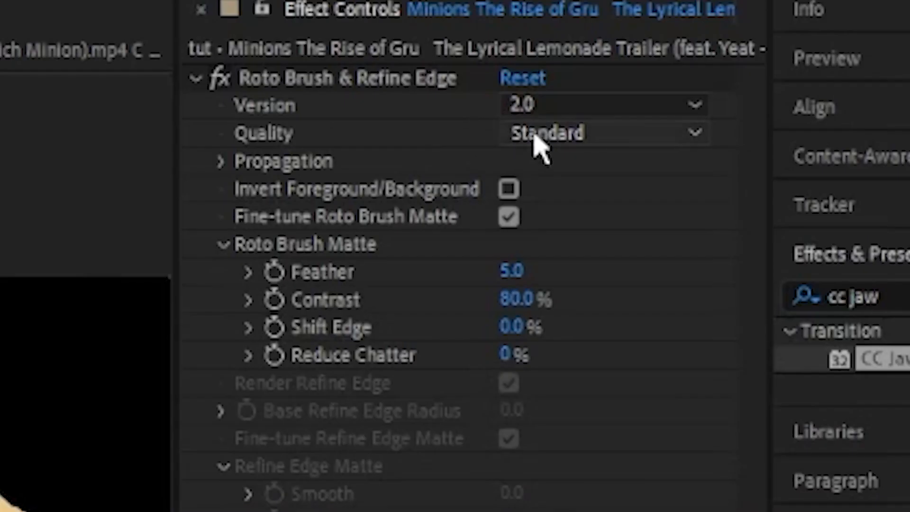
left_click(603, 132)
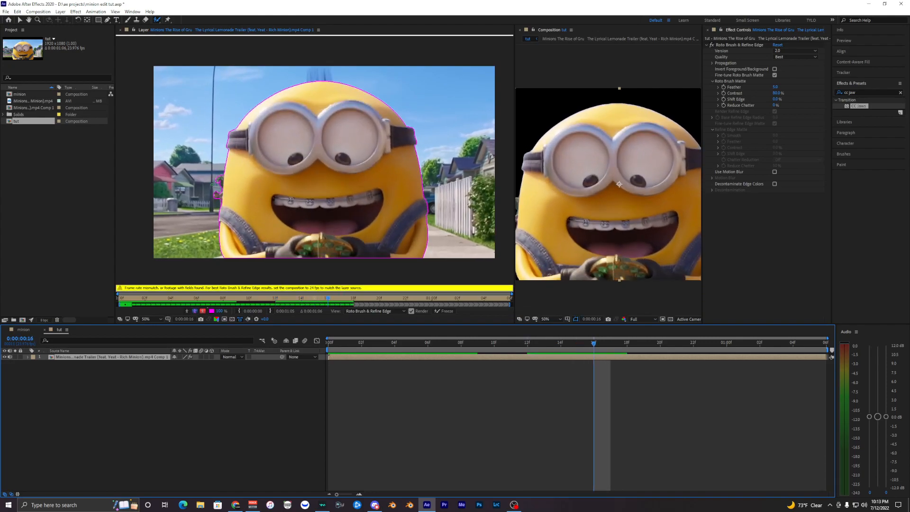
- Propagate the matte through the clip, set Feather to 15, and freeze it
left_click(676, 341)
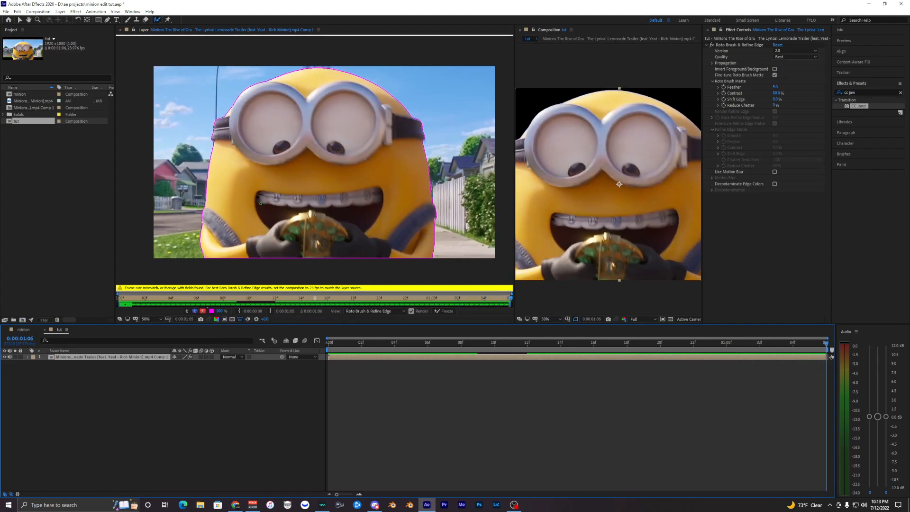
left_click(378, 342)
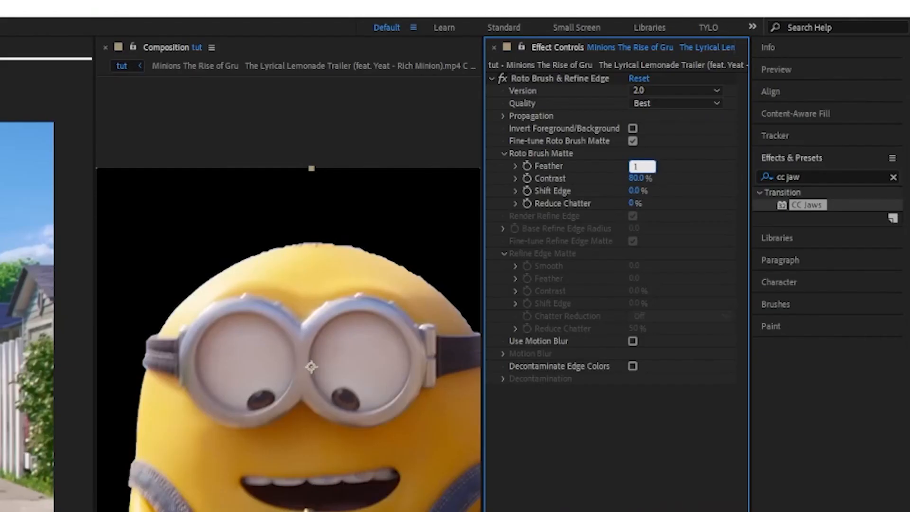
type("15.0")
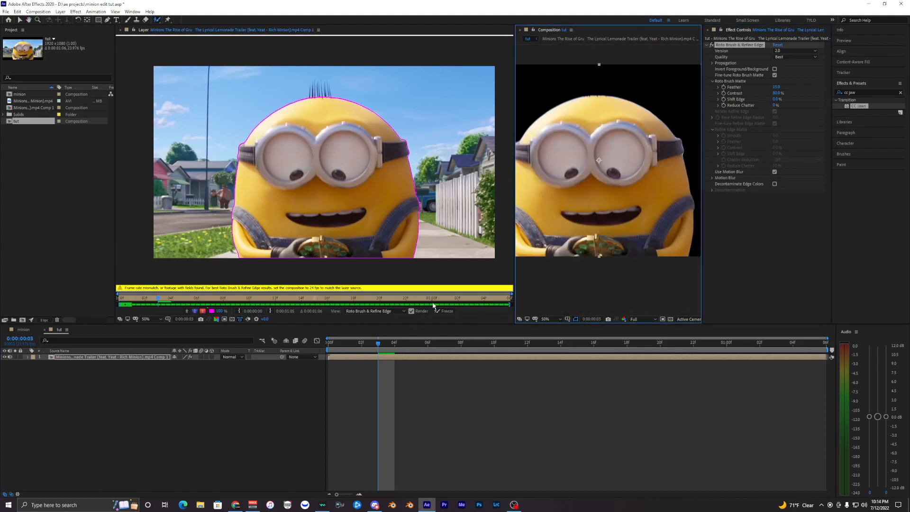
left_click(447, 311)
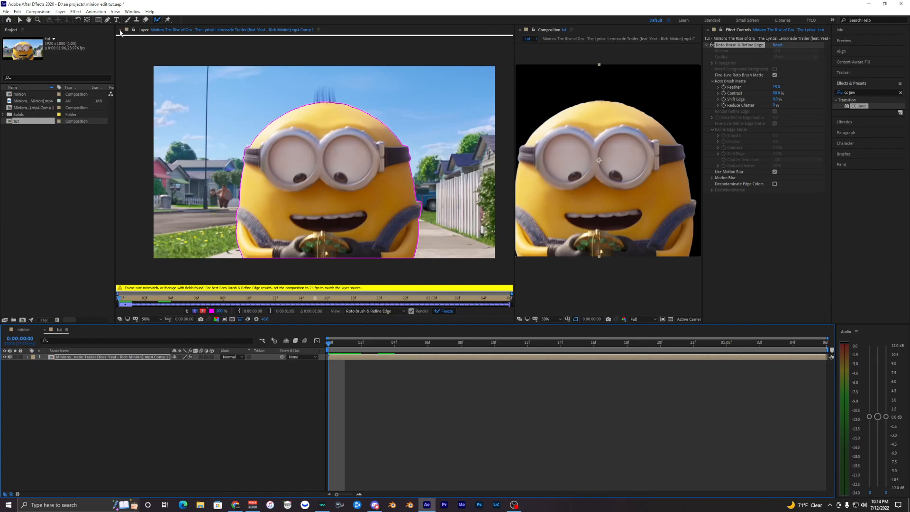
- Return to the composition, preview the cut-out minion, and restore the original footage beneath
left_click(149, 29)
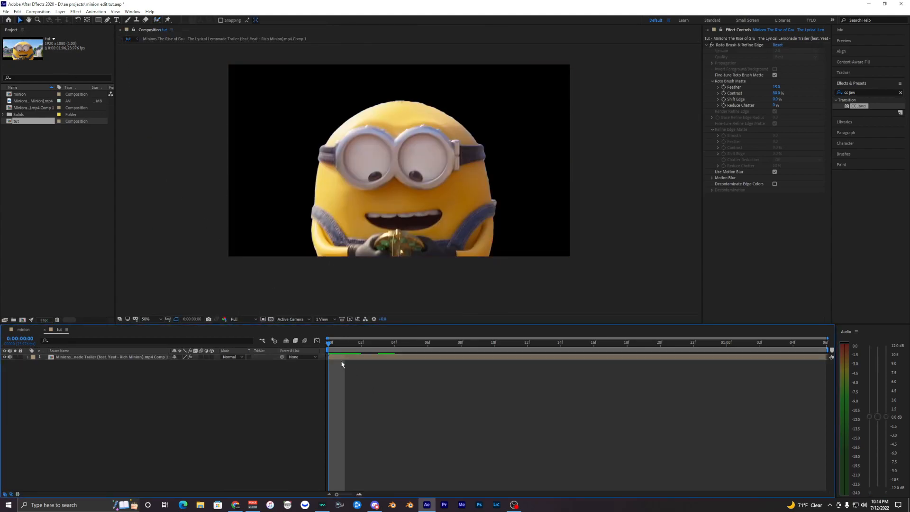
left_click(110, 357)
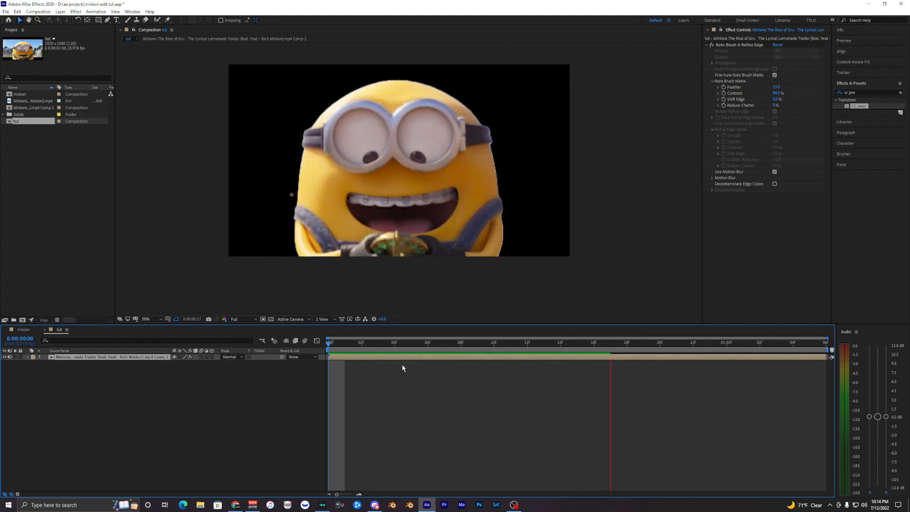
left_click(343, 342)
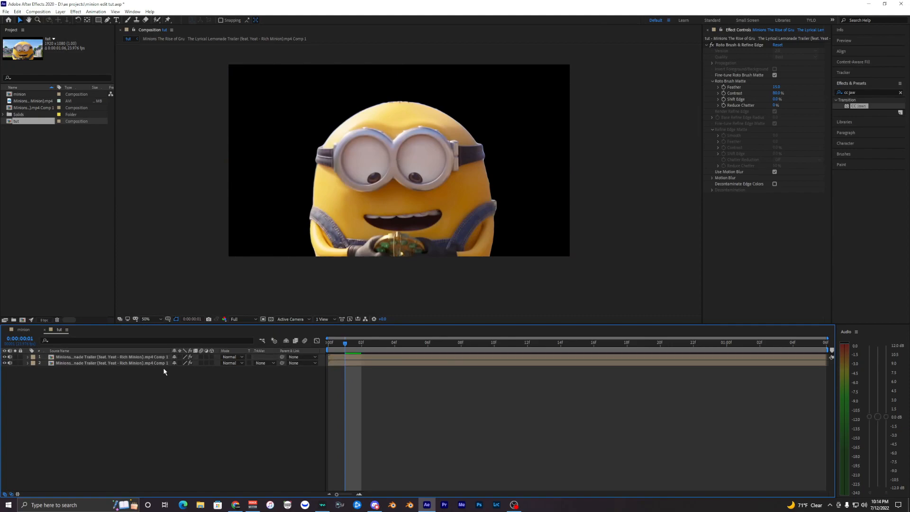
left_click(107, 362)
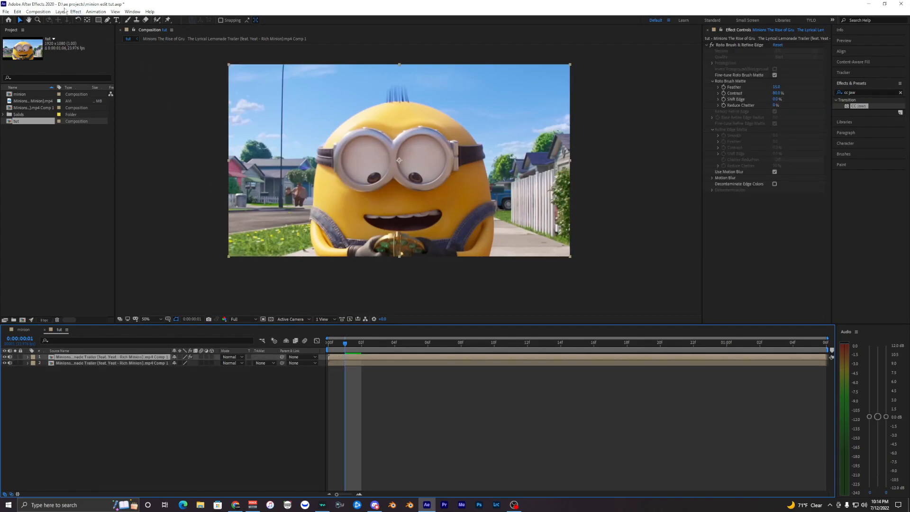
- Create a black, comp-sized solid layer through Layer > New > Solid
left_click(62, 12)
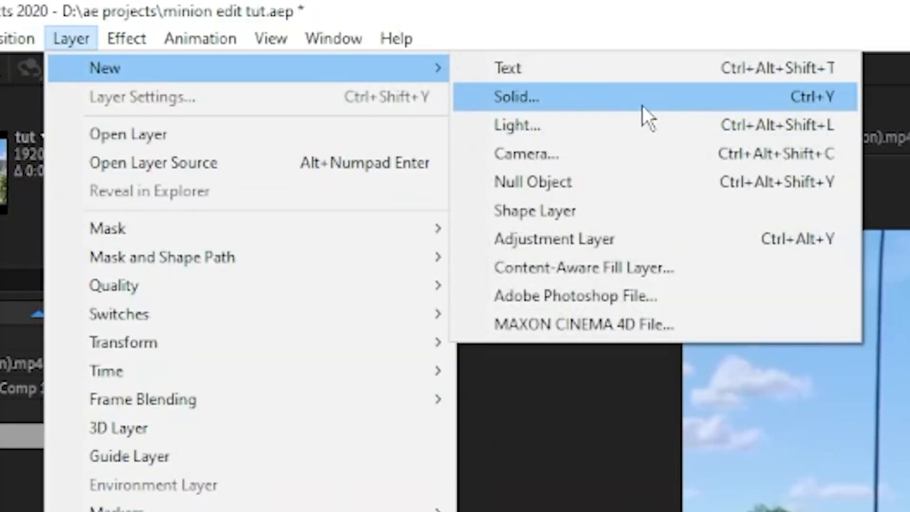
mouse_move(610, 108)
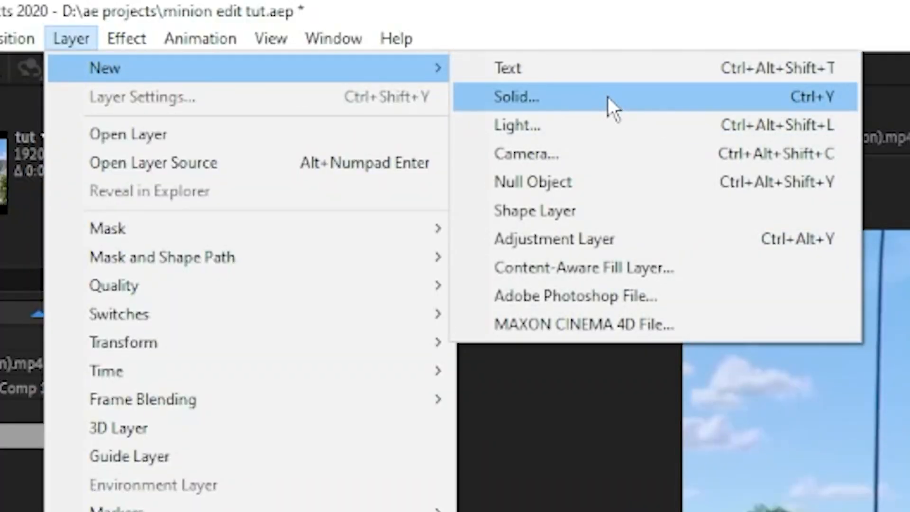
left_click(515, 97)
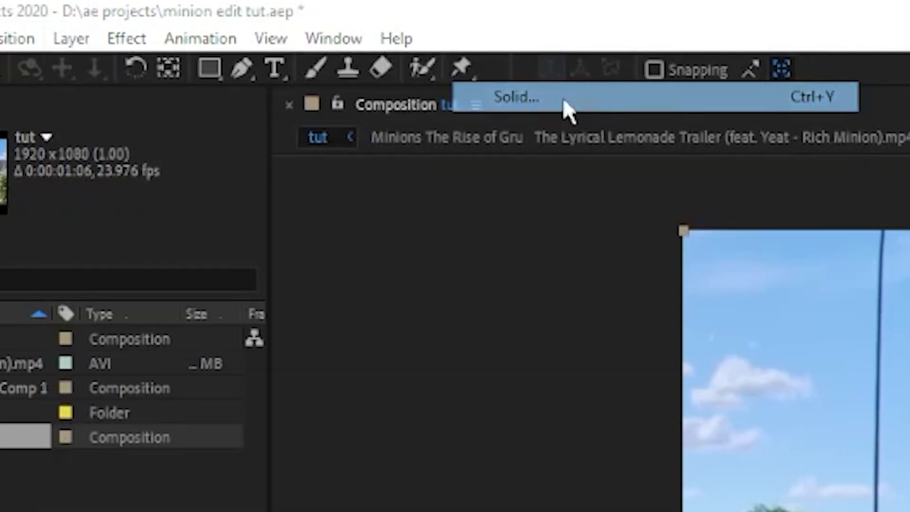
left_click(514, 97)
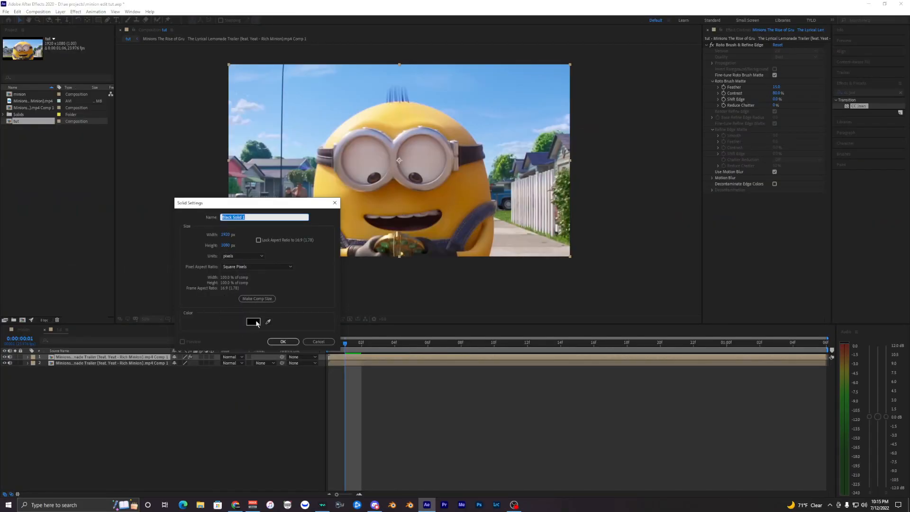
left_click(282, 341)
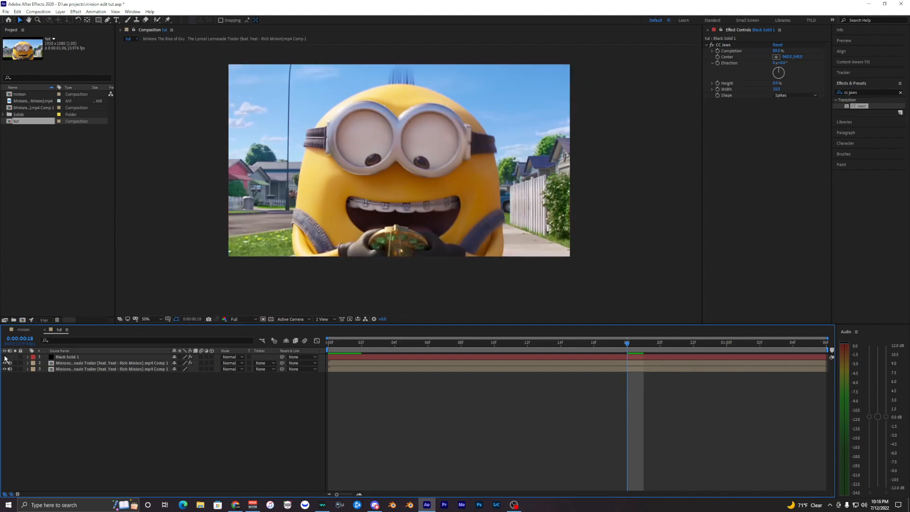
- Move the rotoscoped minion layer above Black Solid 1 in the timeline
left_click(110, 363)
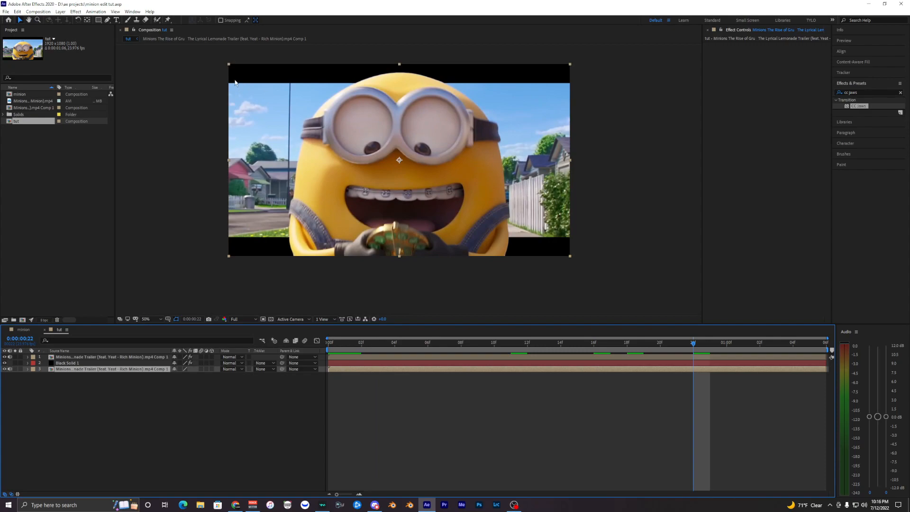
mouse_move(309, 57)
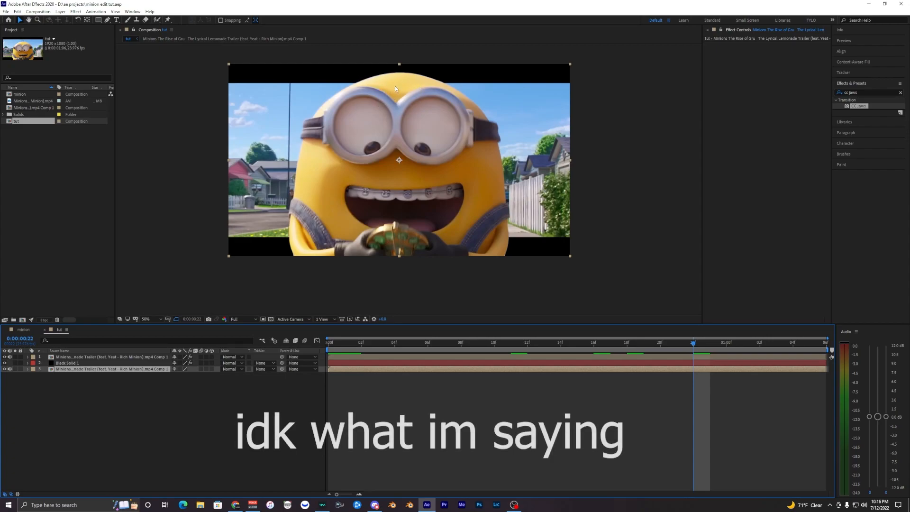
mouse_move(239, 184)
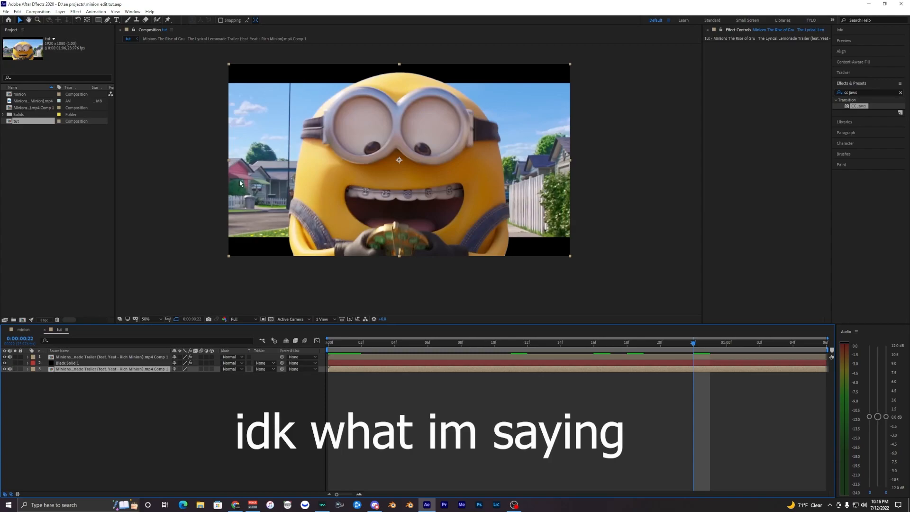
- Select the masked Black Solid 1 layer and duplicate it
left_click(66, 363)
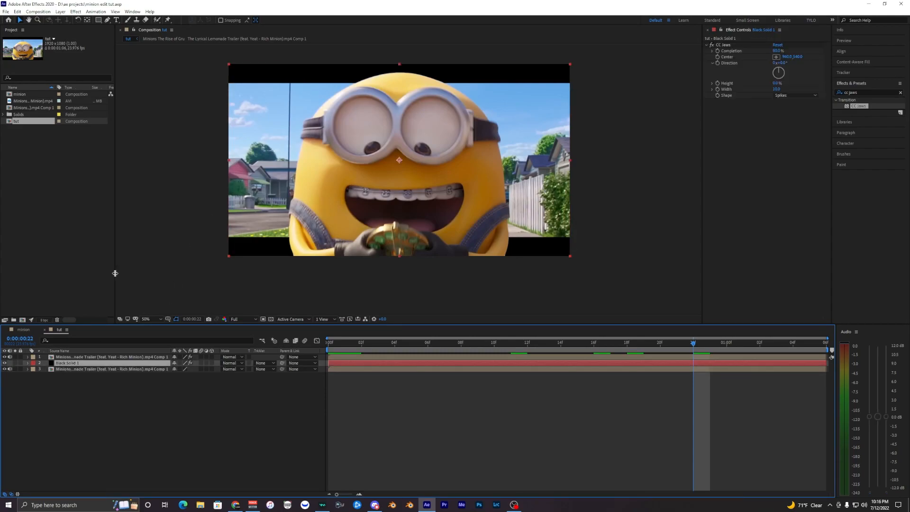
mouse_move(103, 20)
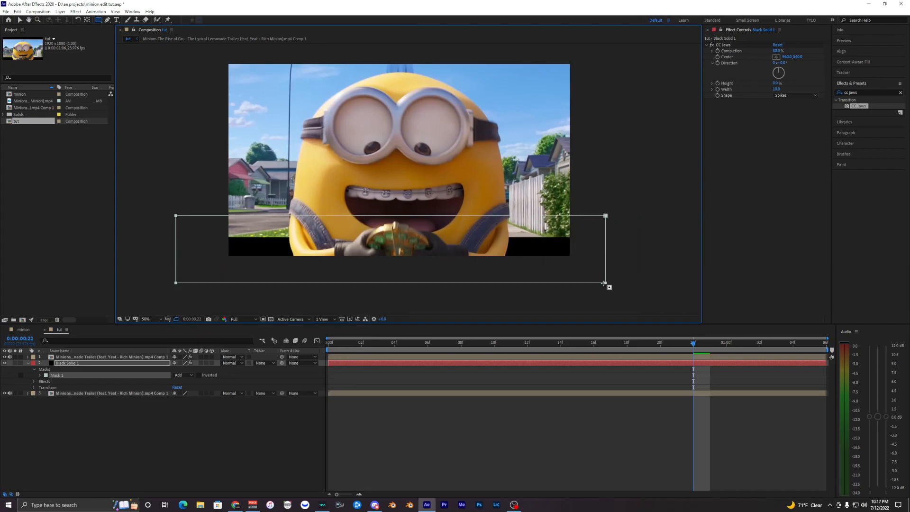
key("Home")
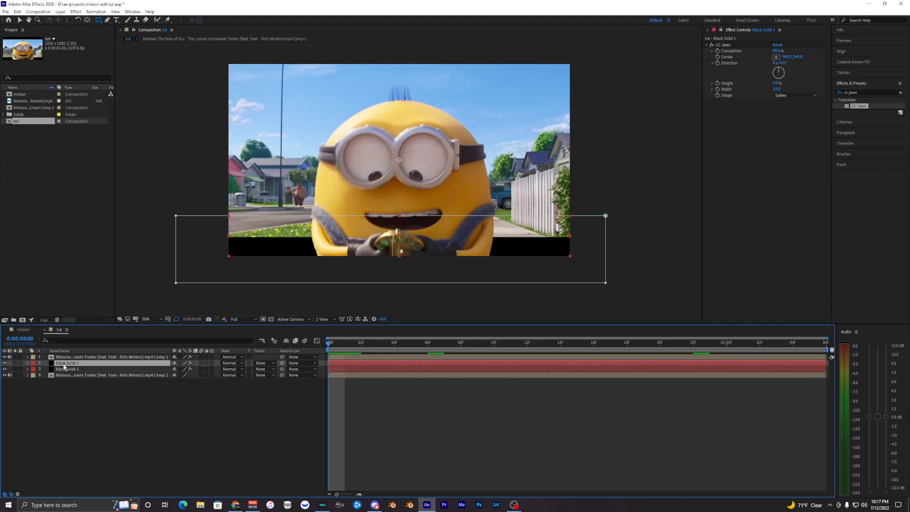
- Move the duplicate black solid to the top of the layer stack
left_click(67, 363)
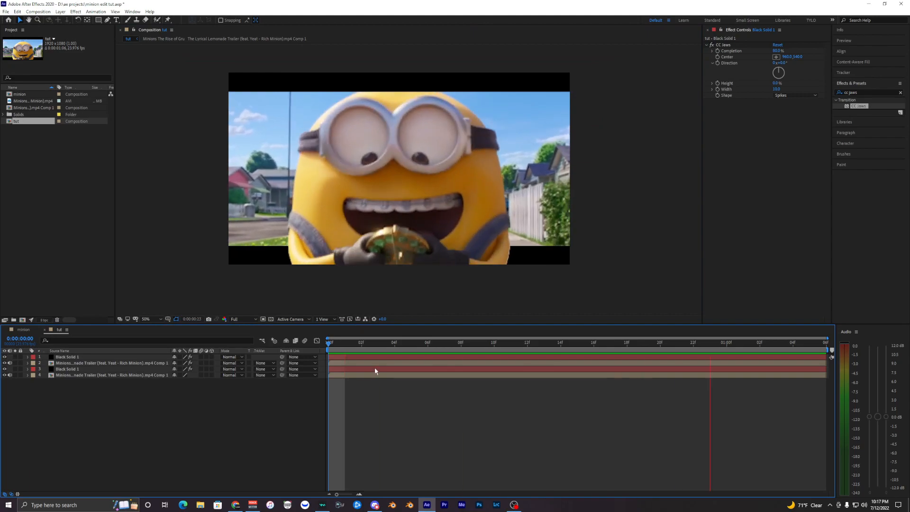
left_click(809, 343)
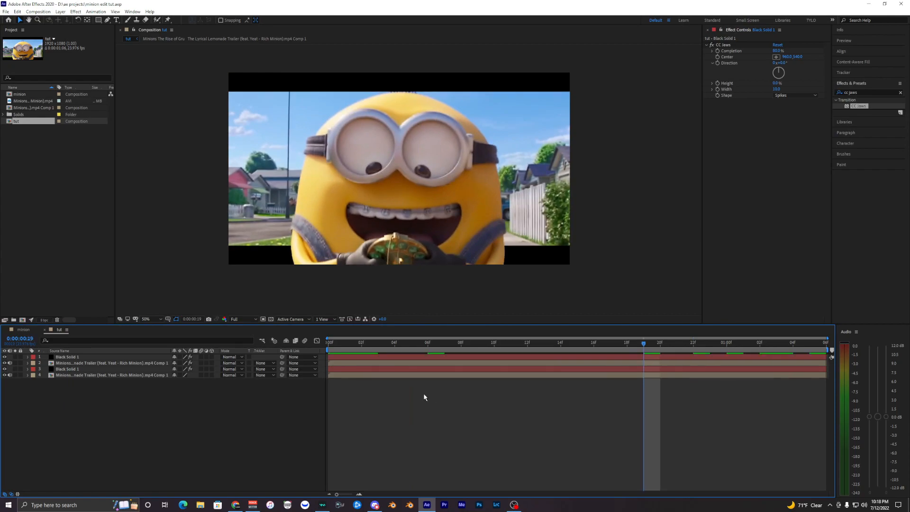
mouse_move(202, 200)
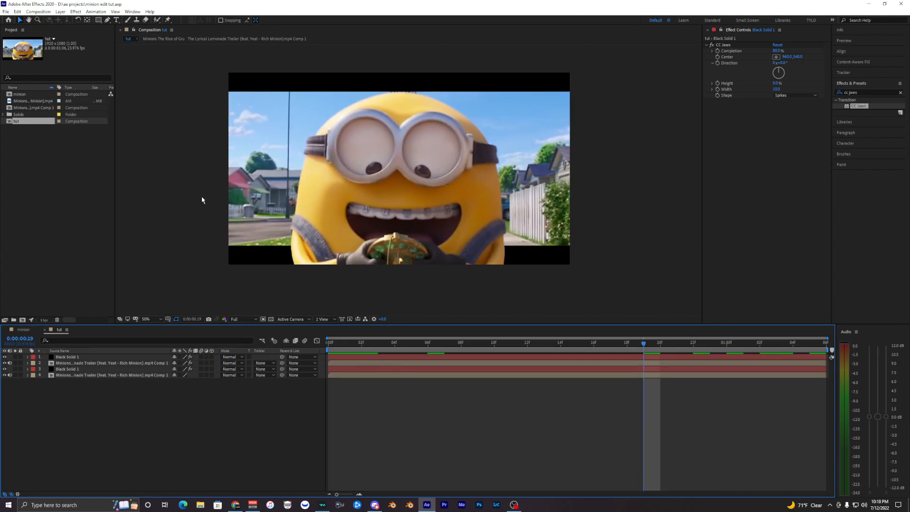
left_click(759, 343)
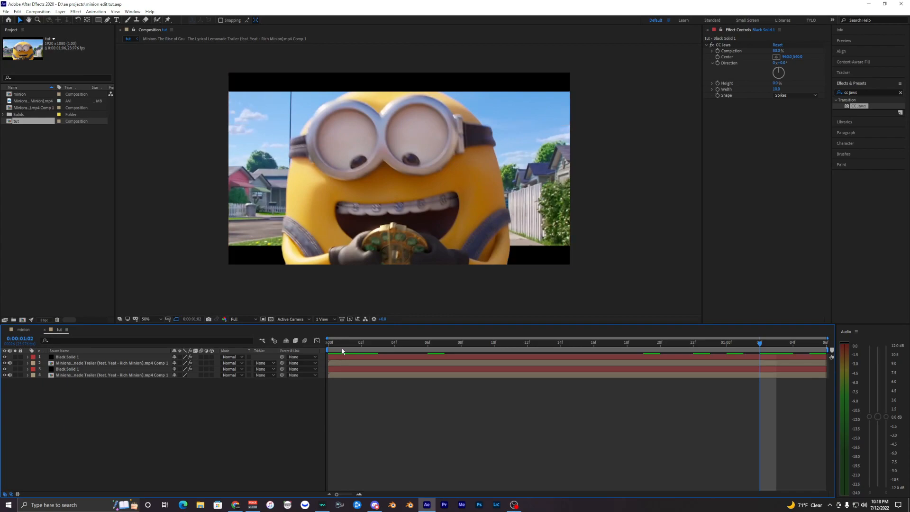
mouse_move(334, 348)
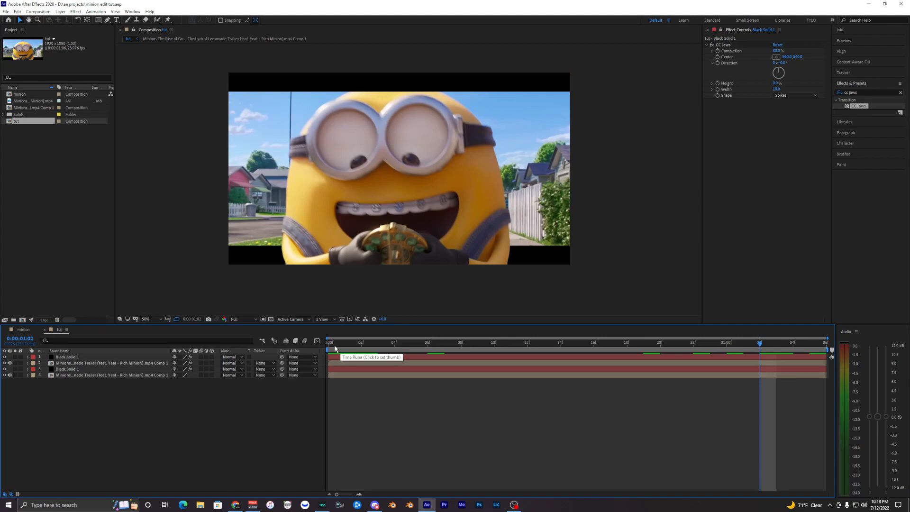